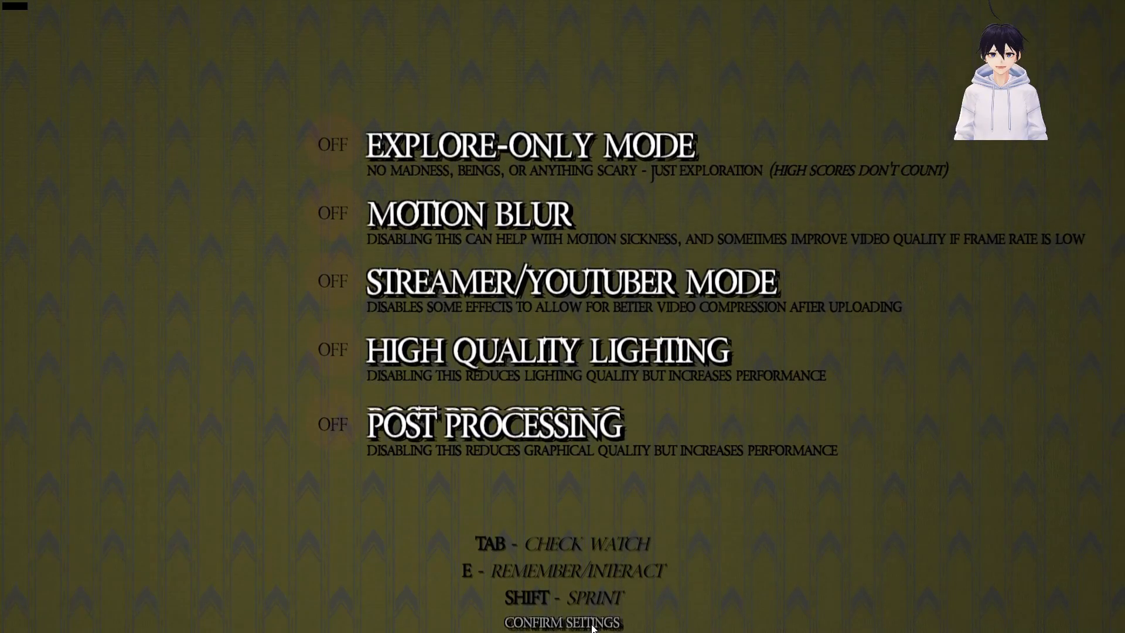
Confirm settings, walk into the lit corridors and check the watch at 0:00:53 and 47 meters.
left_click(561, 621)
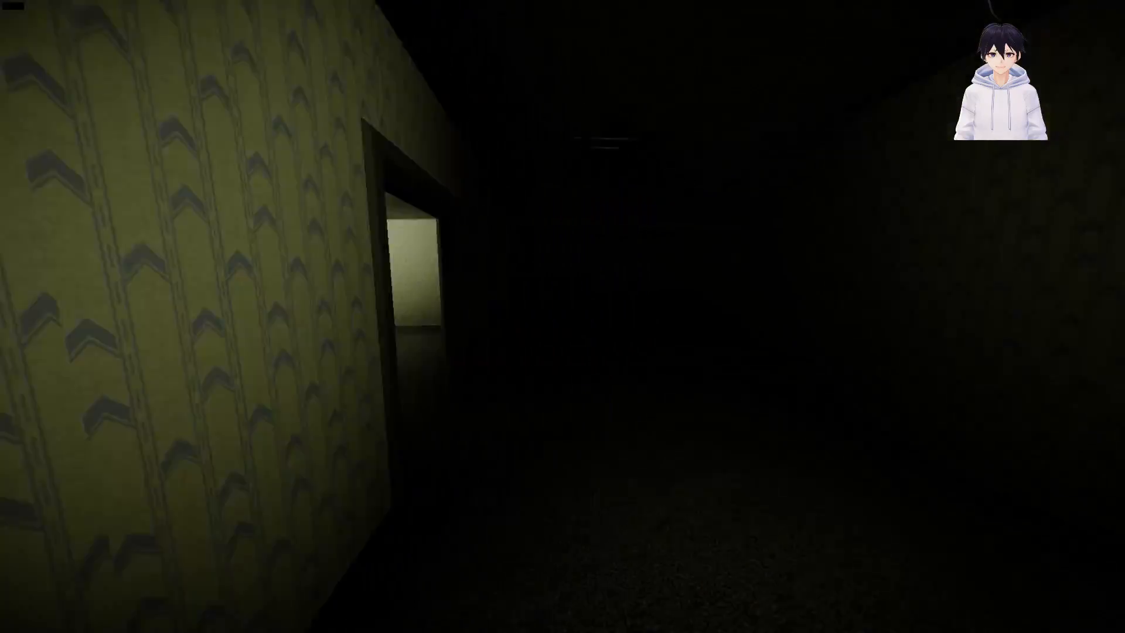
key("w")
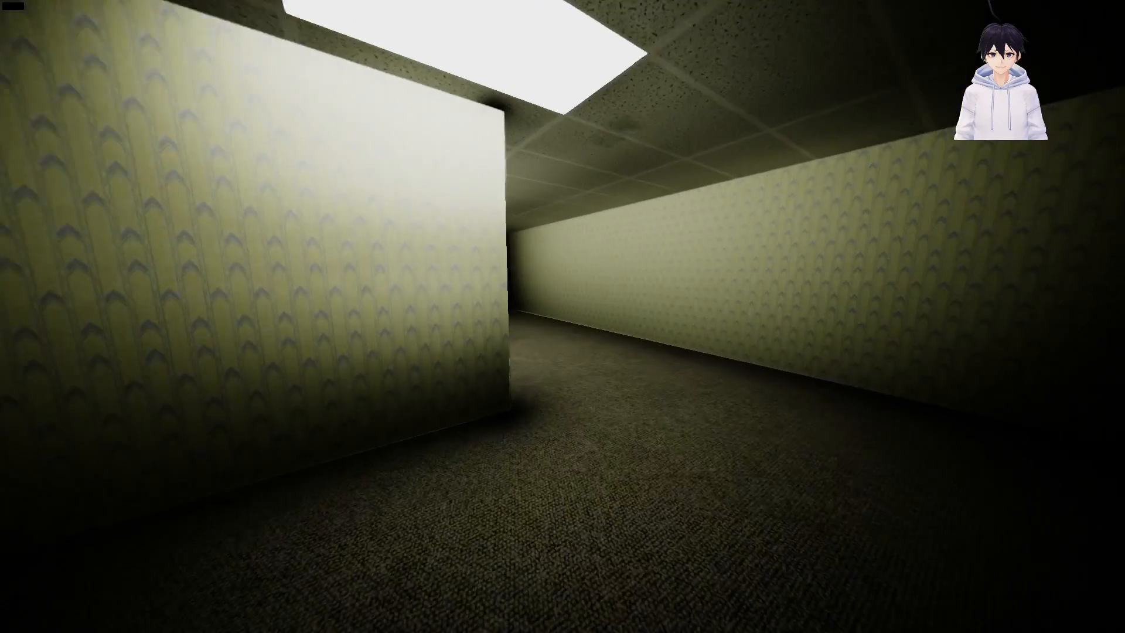
key("w")
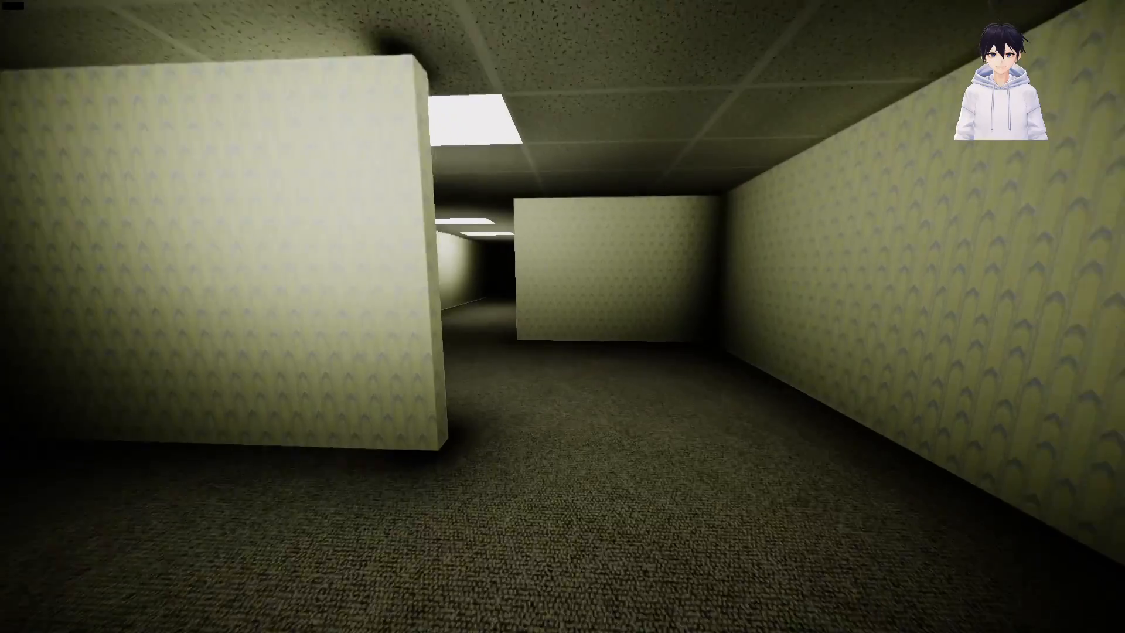
mouse_move(562, 317)
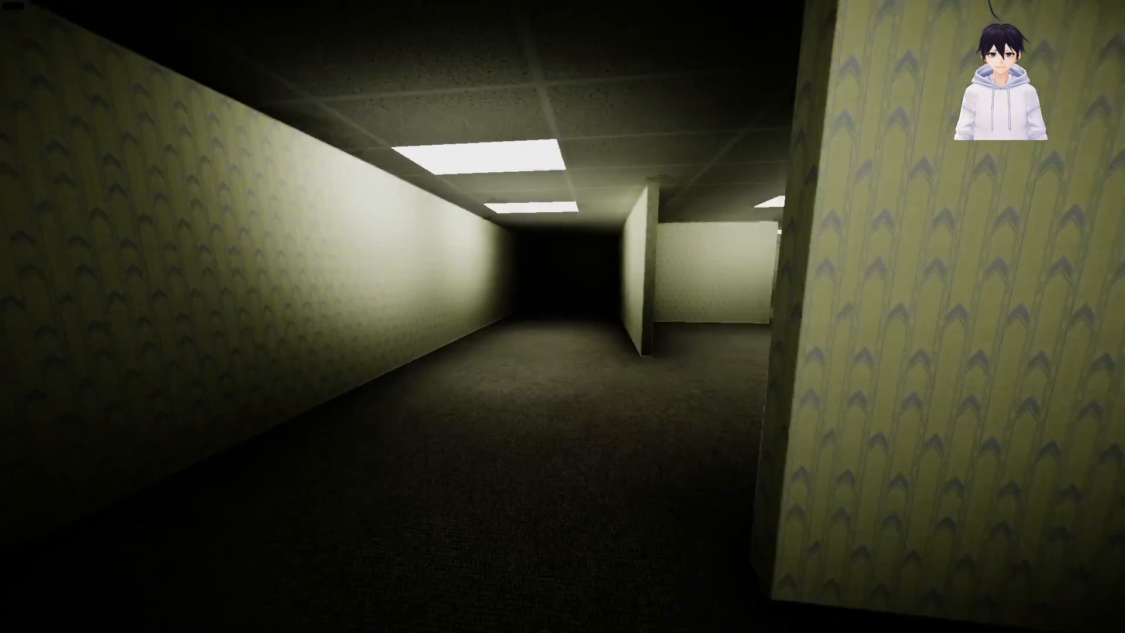
key("e")
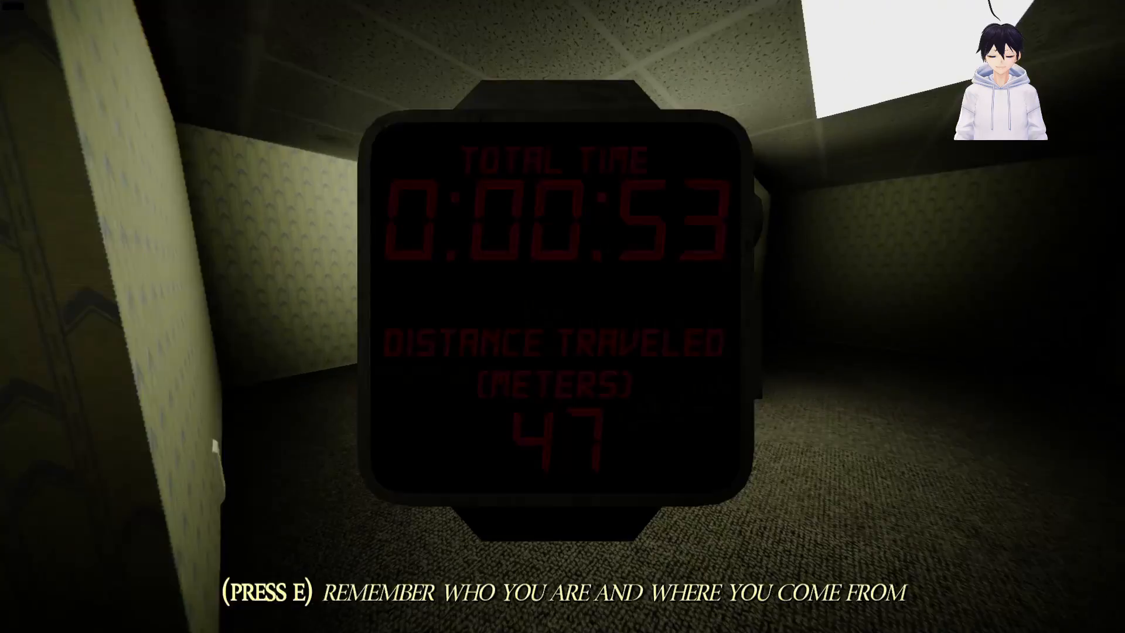
key("e")
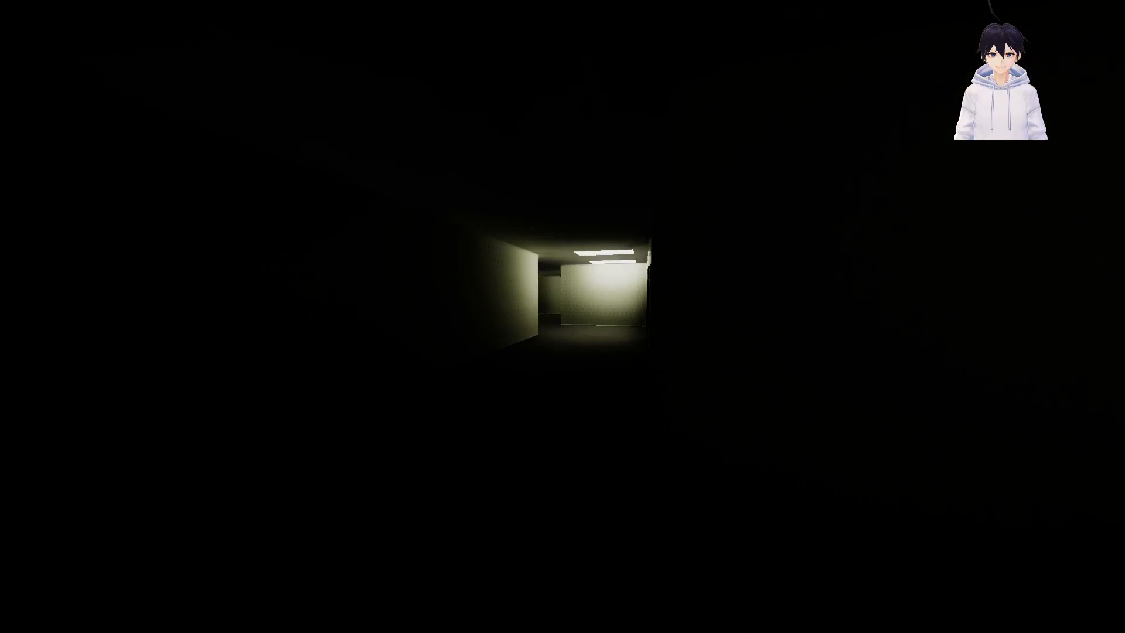
Walk deeper into the maze, check the watch at 0:01:39 and 66 meters, then head down the dark corridor.
key("w")
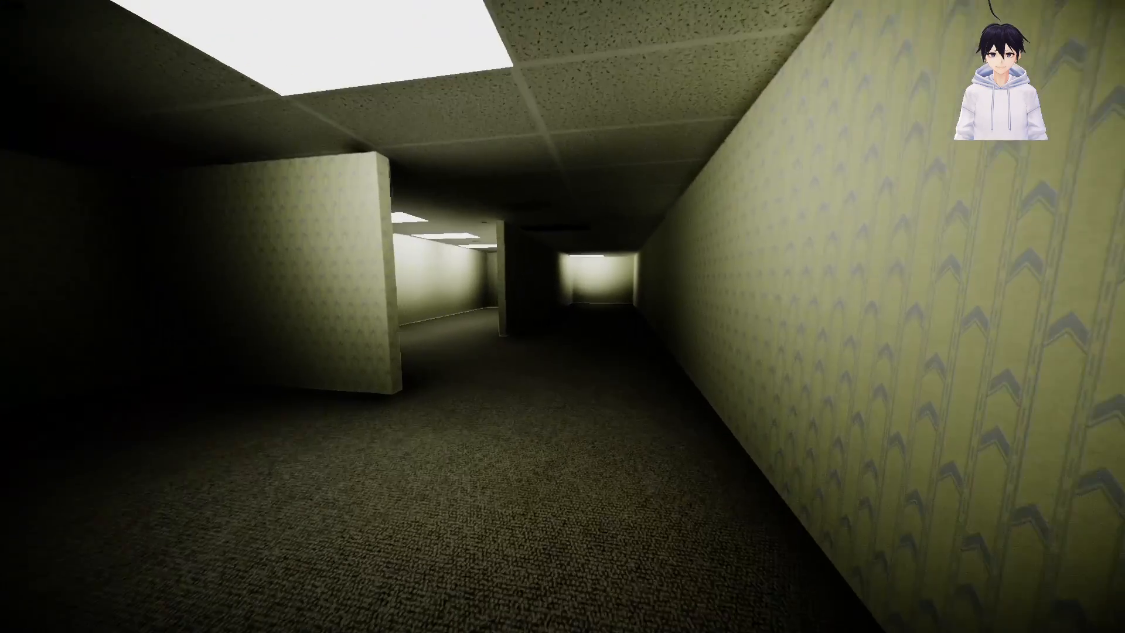
key("e")
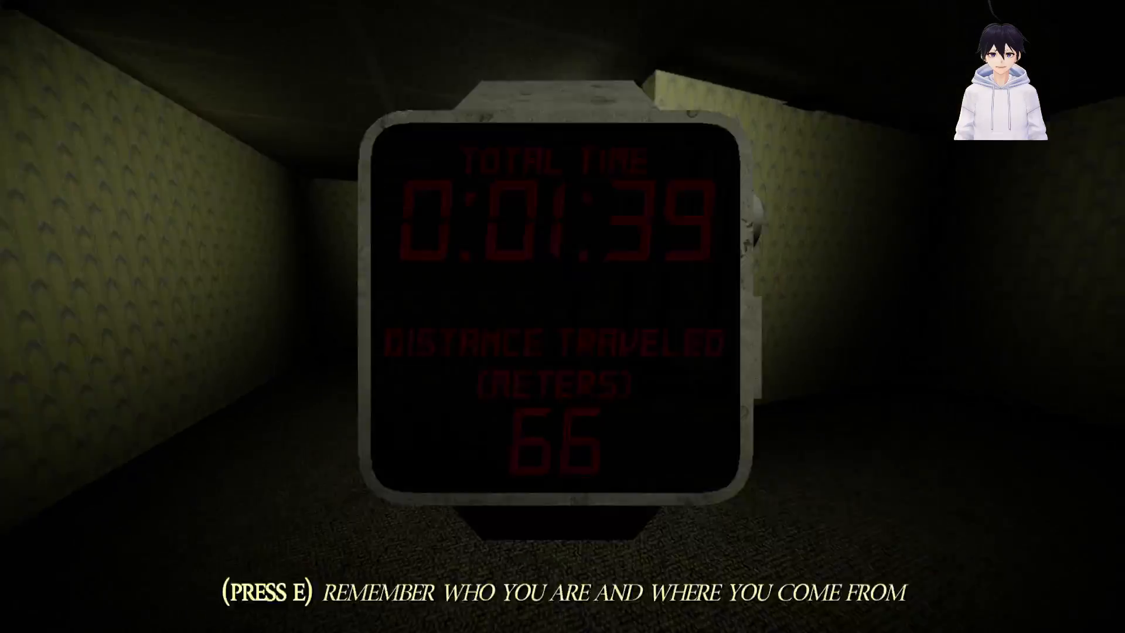
key("e")
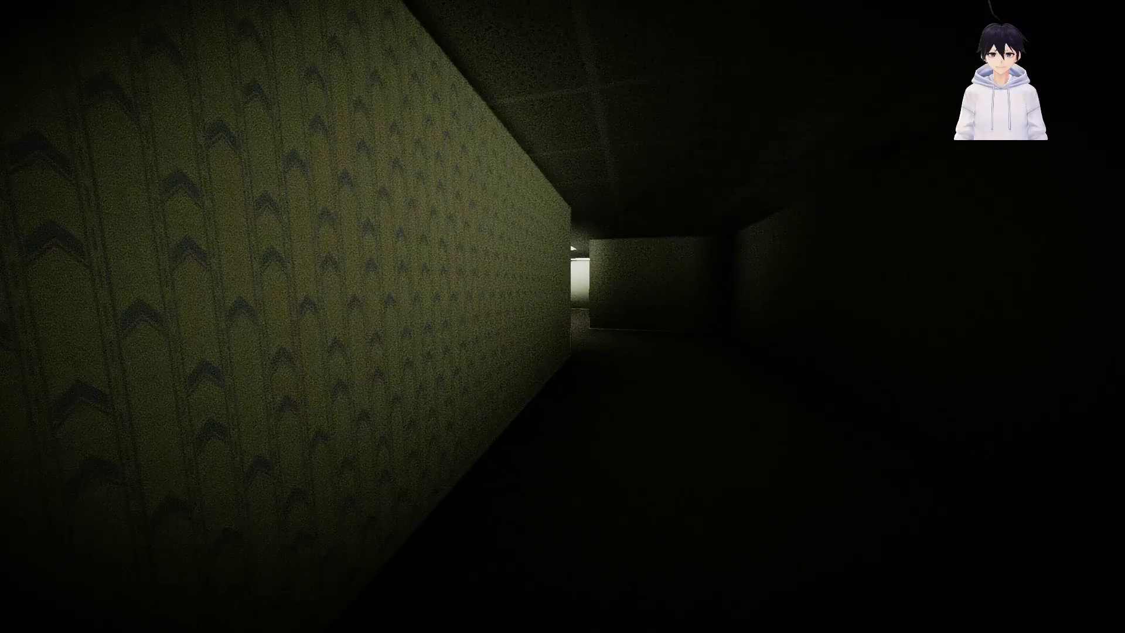
key("w")
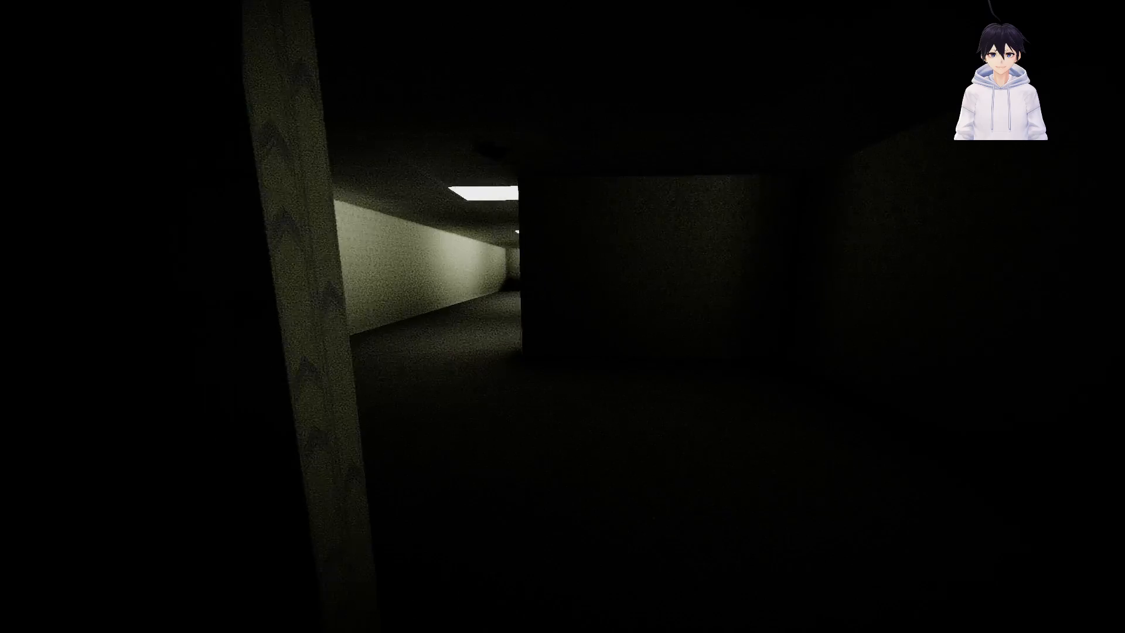
Wander the corridors until the run ends at 0:03:58 and 174 meters traveled.
key("w")
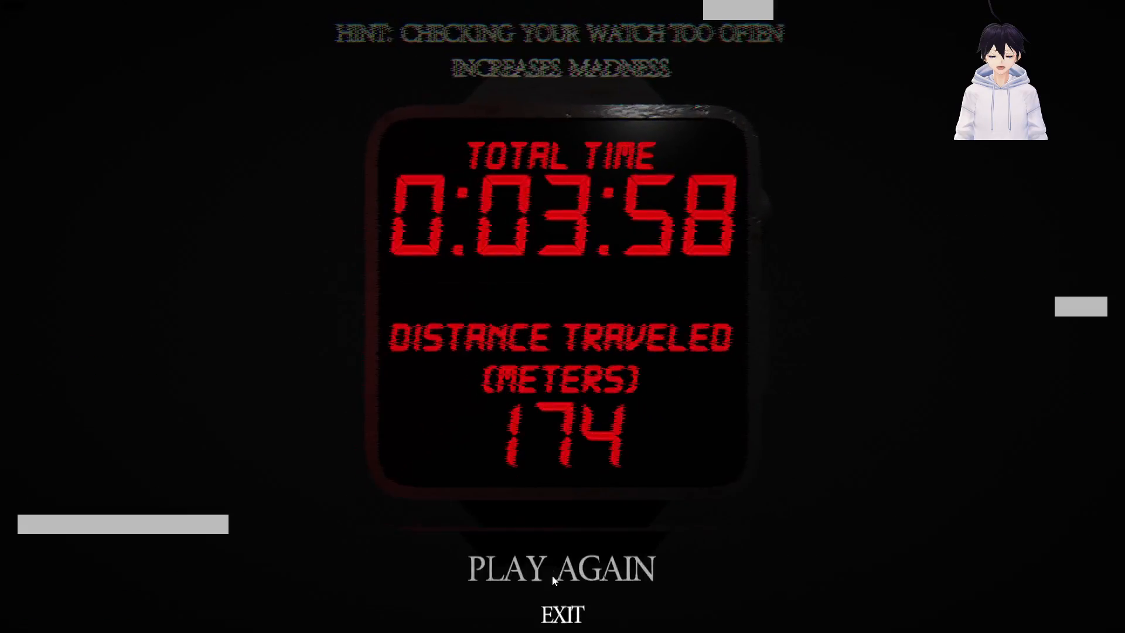
Choose Play Again, walk the dim hallway and check the watch at 0:00:30 and 22 meters.
left_click(562, 570)
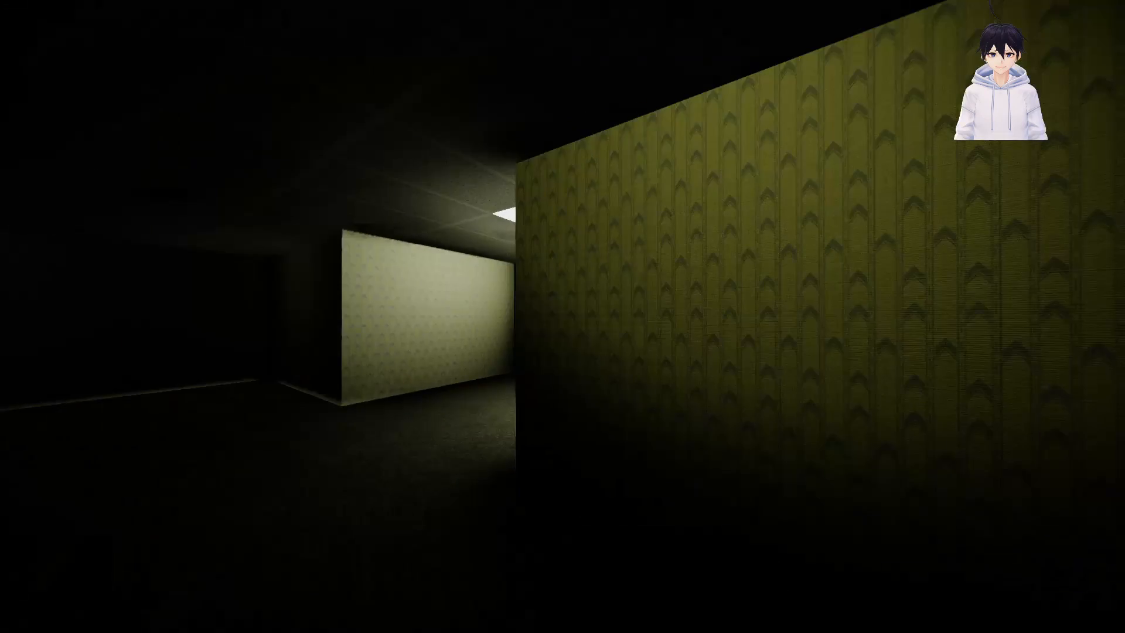
mouse_move(562, 317)
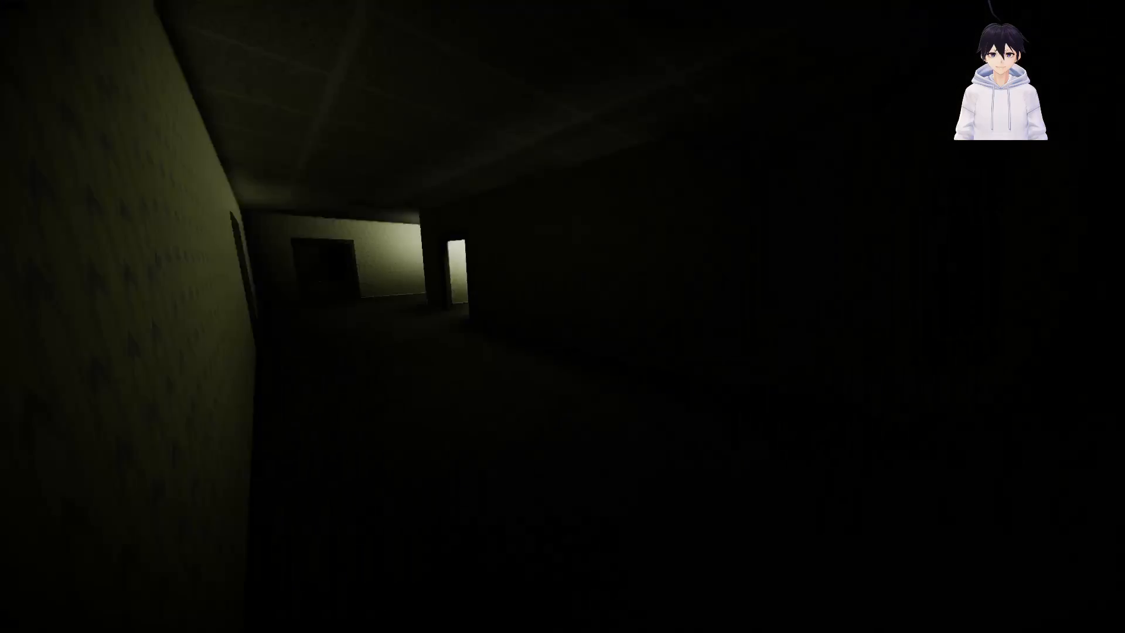
key("w")
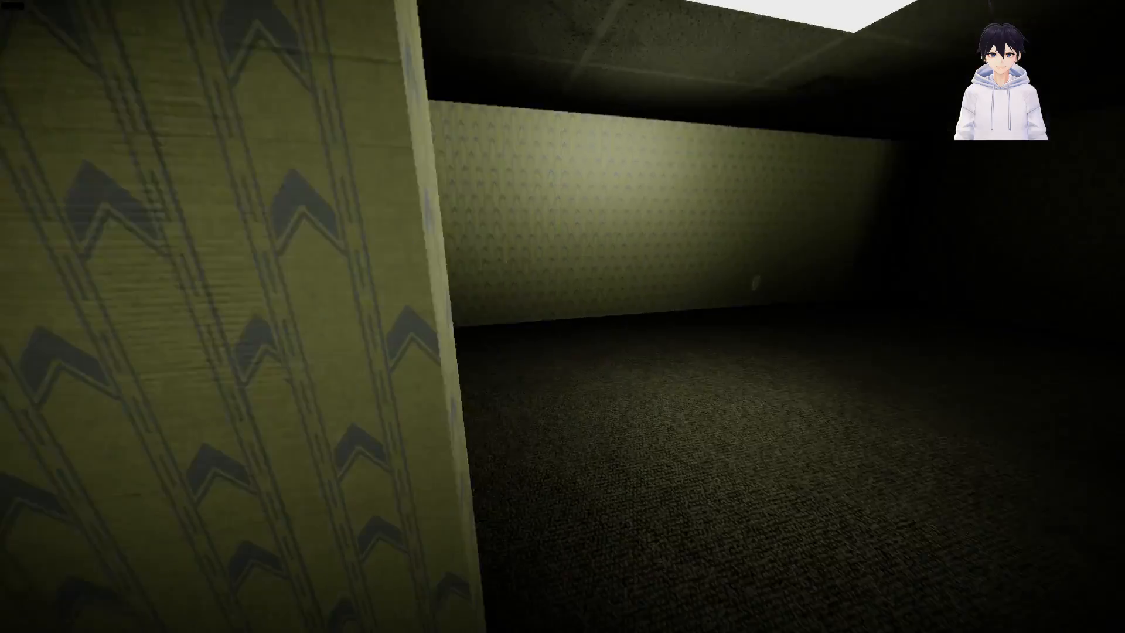
key("e")
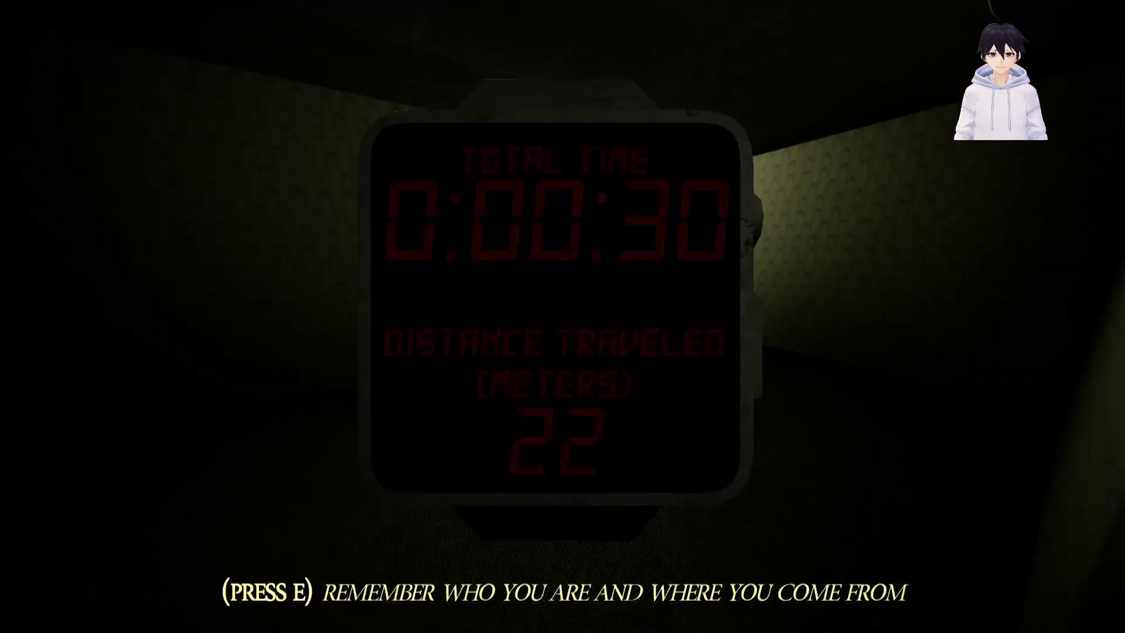
key("e")
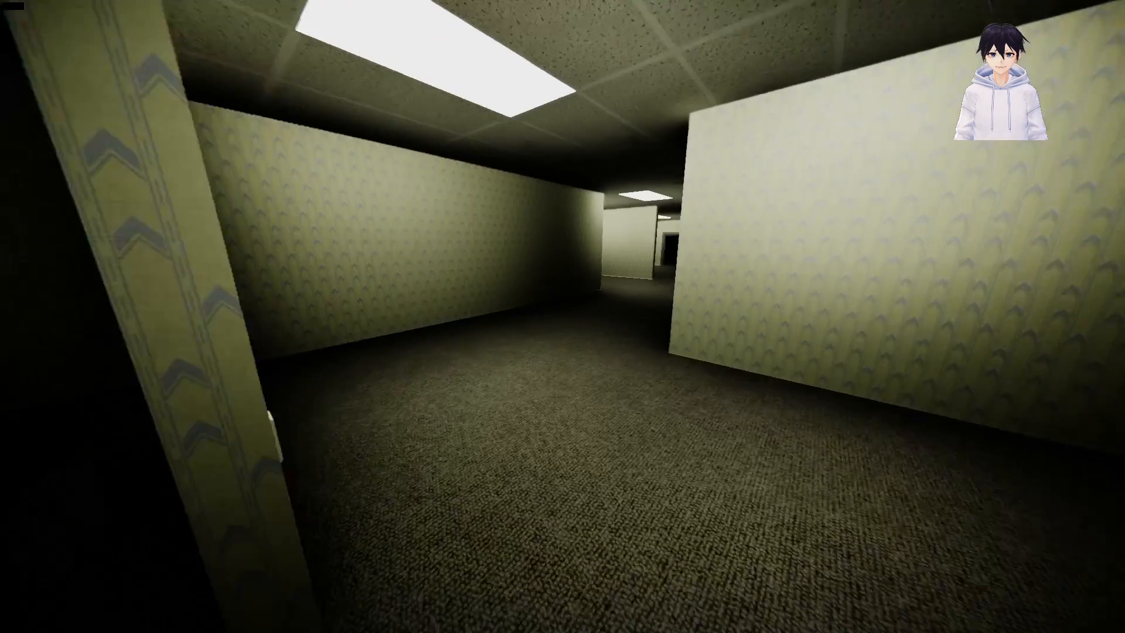